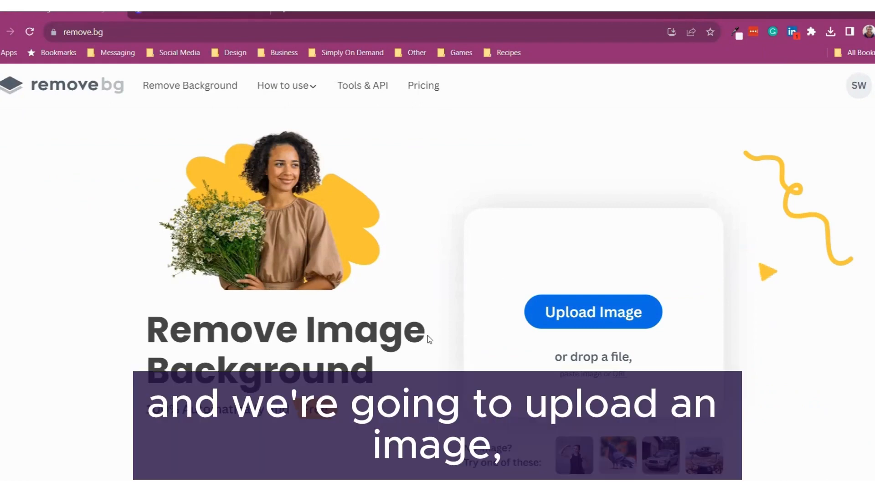
{"action": "mouse_move", "coordinate": [614, 313]}
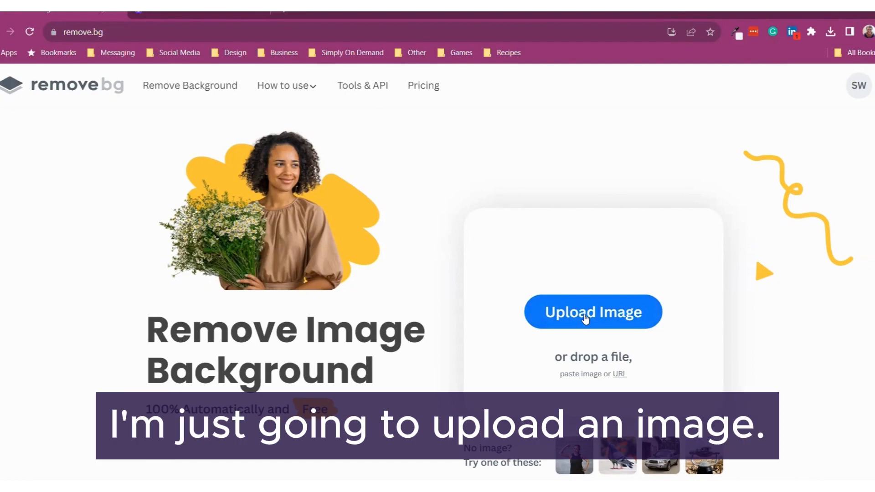
- Upload the portrait photo so remove.bg strips its background
{"action": "left_click", "coordinate": [592, 312]}
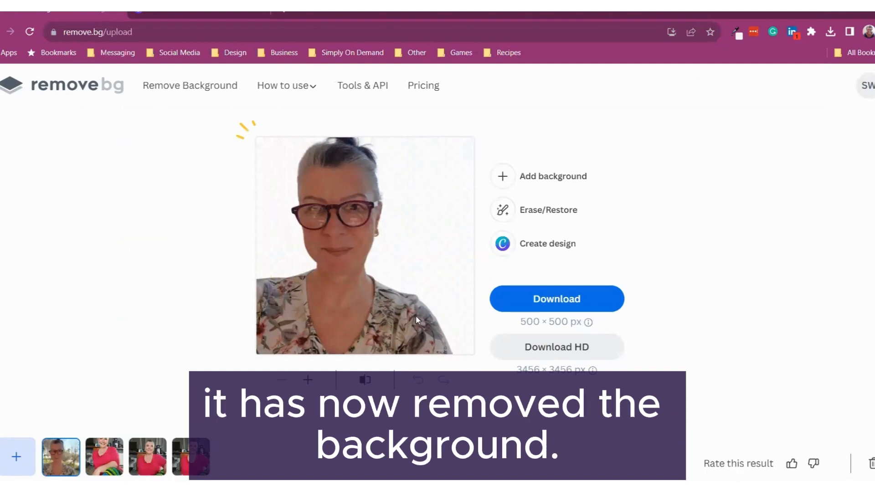
{"action": "mouse_move", "coordinate": [414, 313]}
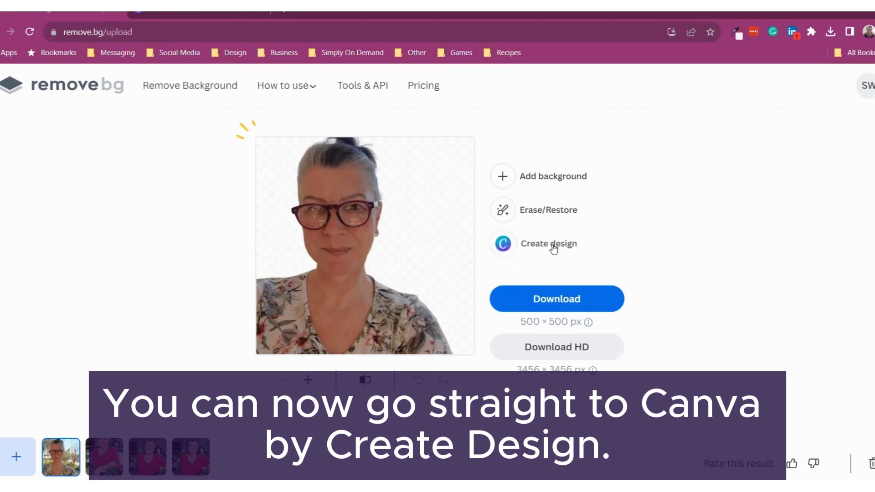
- Send the cut-out portrait to Canva via Create design as a free design
{"action": "left_click", "coordinate": [548, 244]}
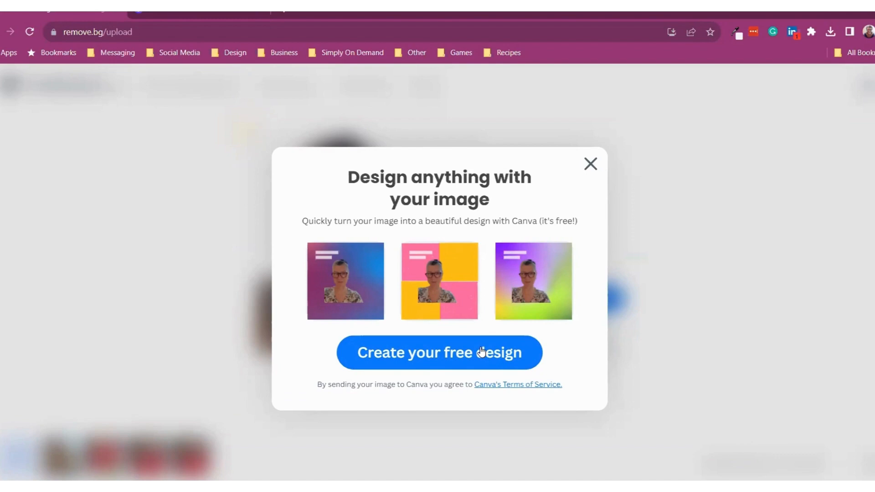
{"action": "left_click", "coordinate": [439, 352]}
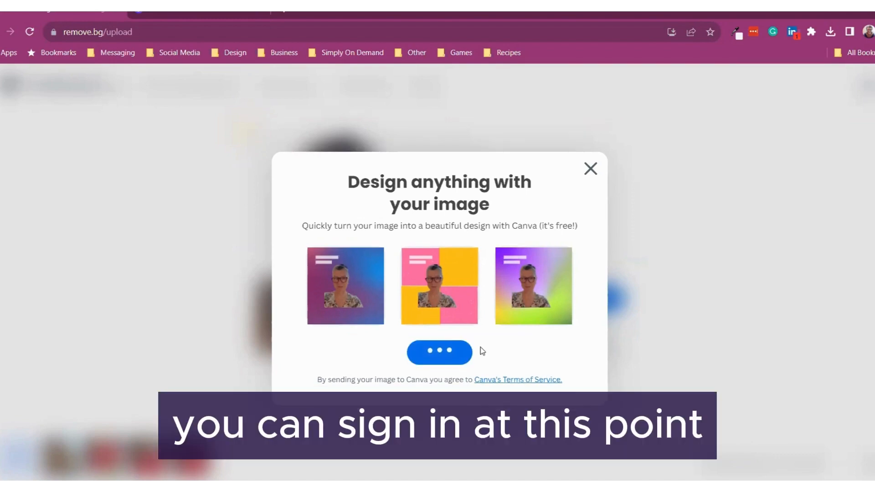
{"action": "mouse_move", "coordinate": [499, 322]}
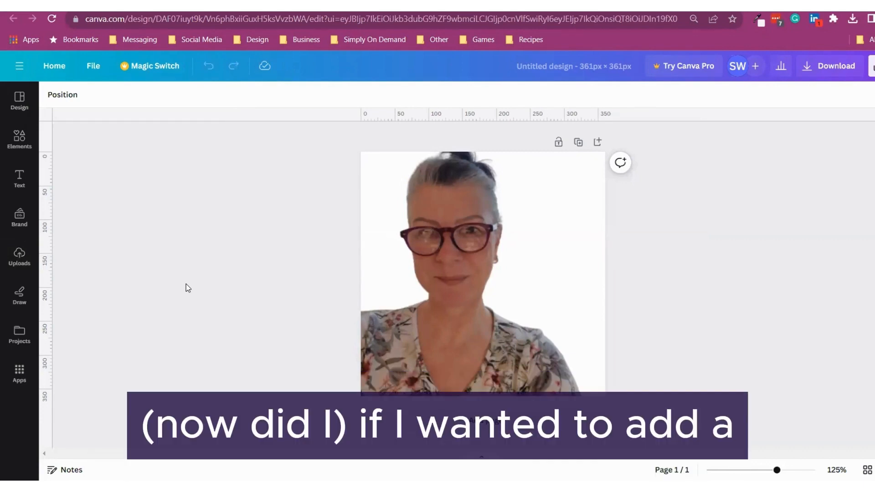
{"action": "mouse_move", "coordinate": [288, 365]}
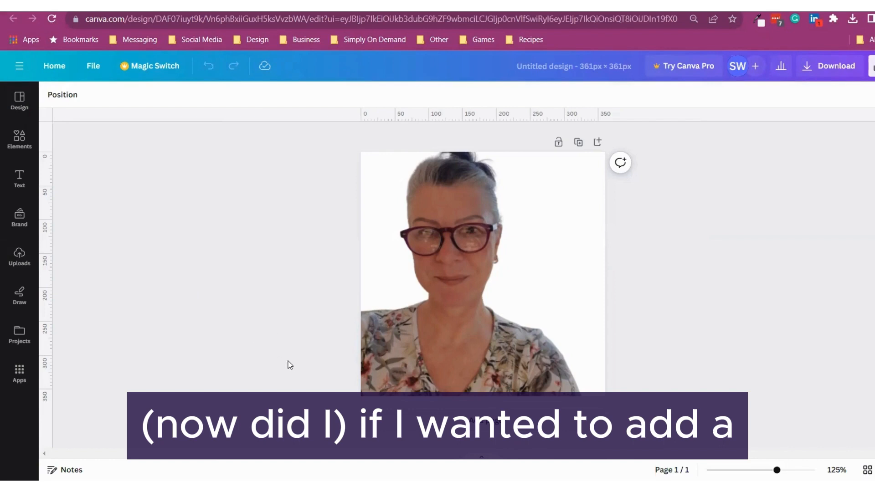
{"action": "mouse_move", "coordinate": [338, 283]}
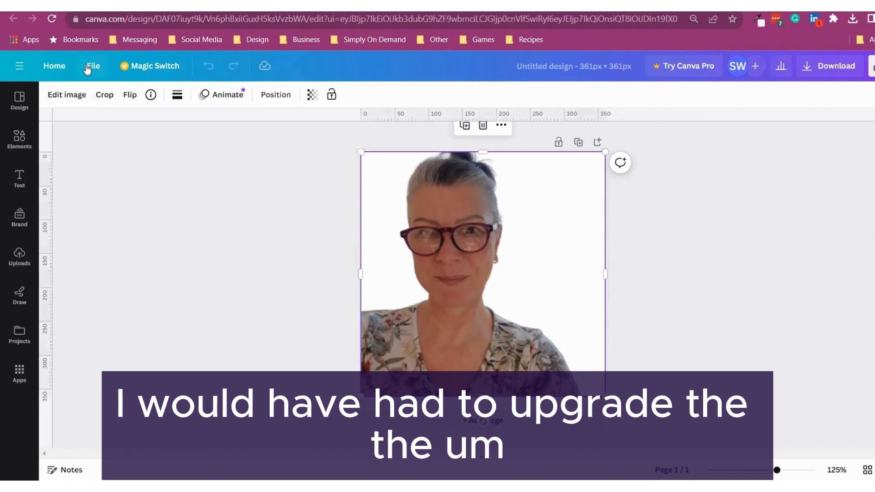
{"action": "mouse_move", "coordinate": [438, 357]}
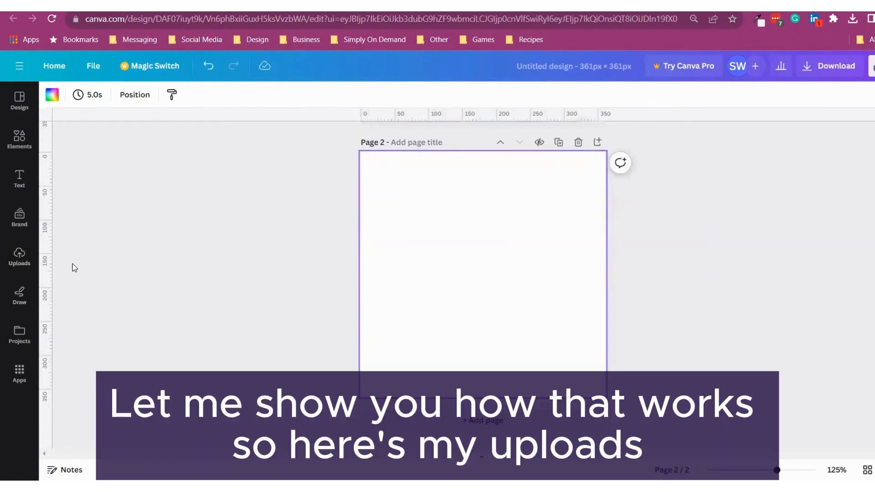
- Place the uploaded kitten photo on page 2 and select it for editing
{"action": "left_click", "coordinate": [19, 257]}
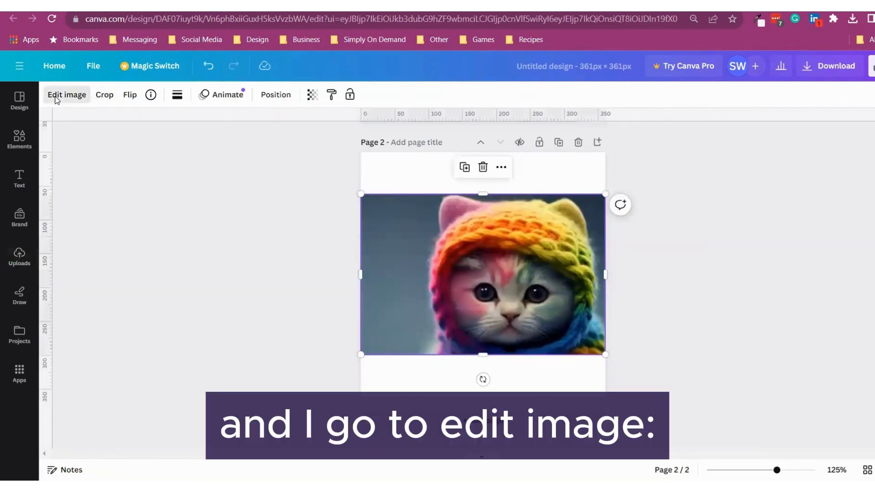
{"action": "left_click", "coordinate": [66, 95]}
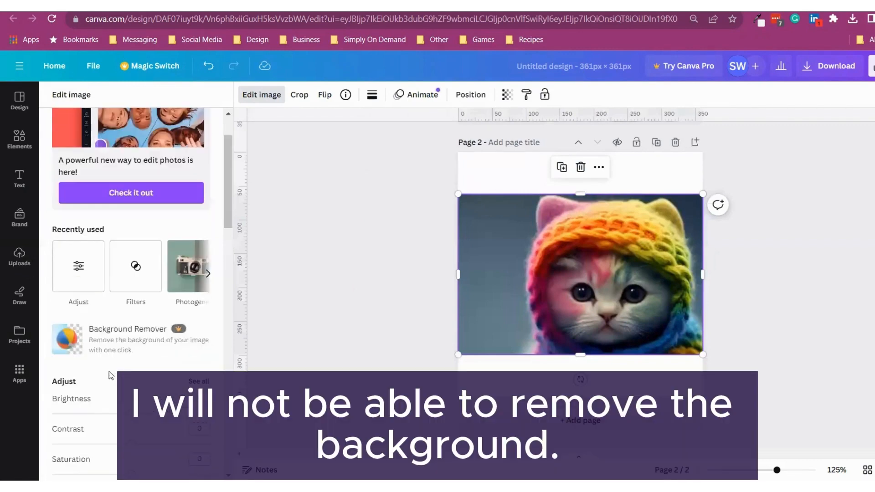
- Try Canva's Background Remover on the kitten and dismiss the Pro upgrade offer
{"action": "scroll", "scroll_direction": "down", "scroll_amount": 3}
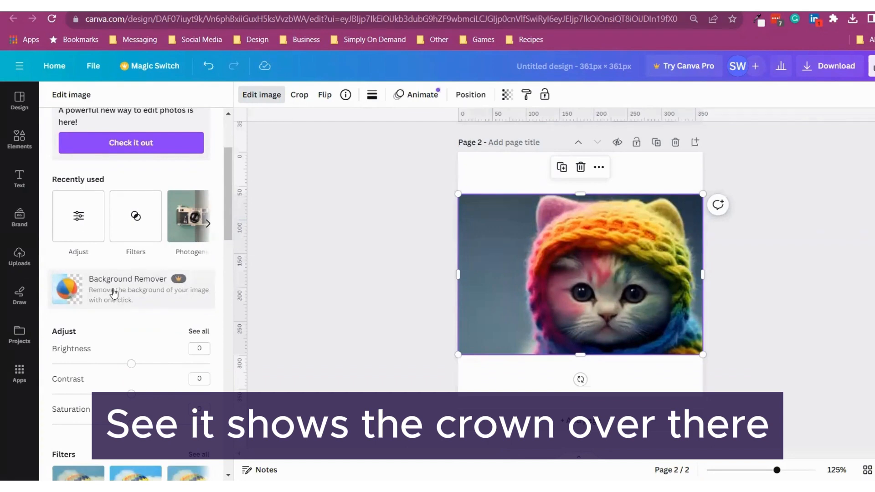
{"action": "left_click", "coordinate": [128, 290]}
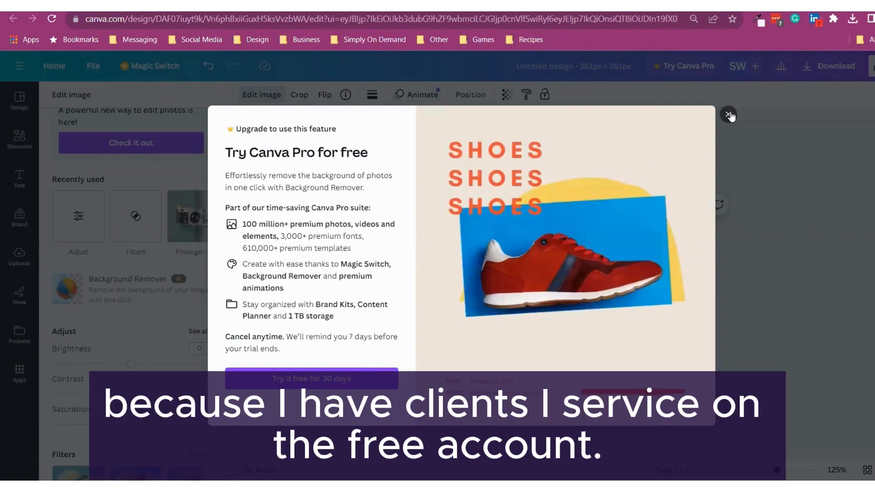
{"action": "left_click", "coordinate": [728, 115]}
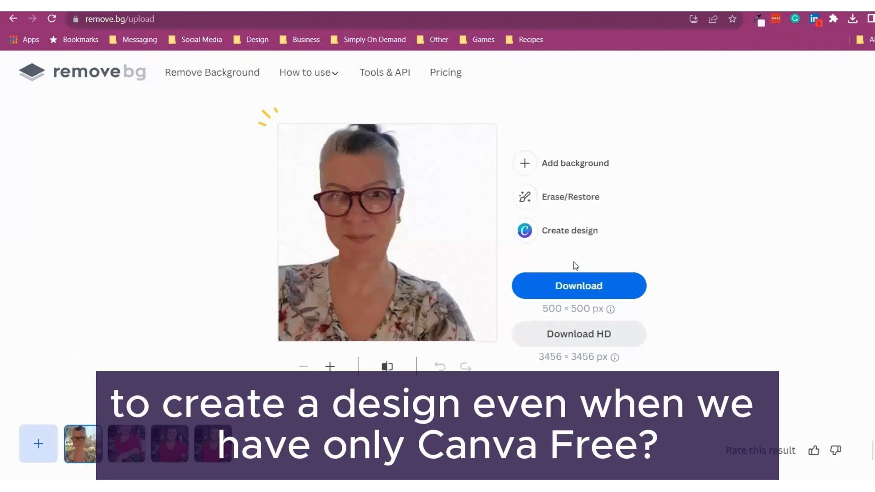
{"action": "mouse_move", "coordinate": [595, 248]}
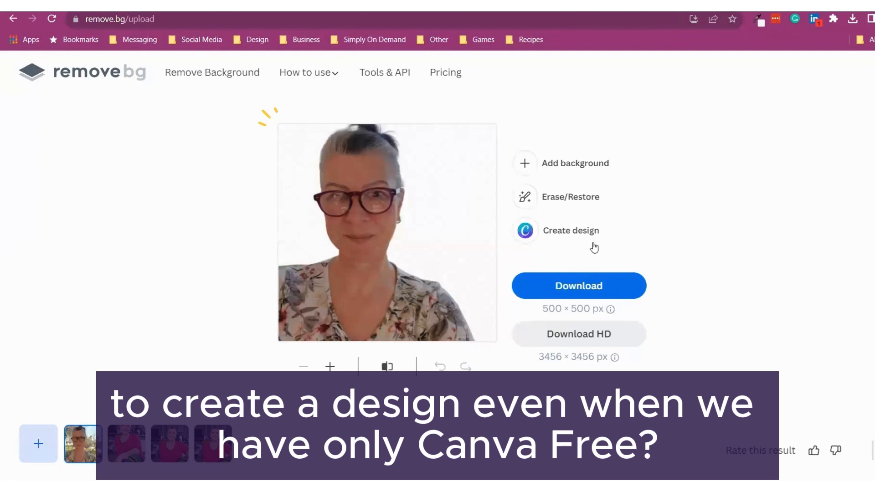
{"action": "mouse_move", "coordinate": [571, 244]}
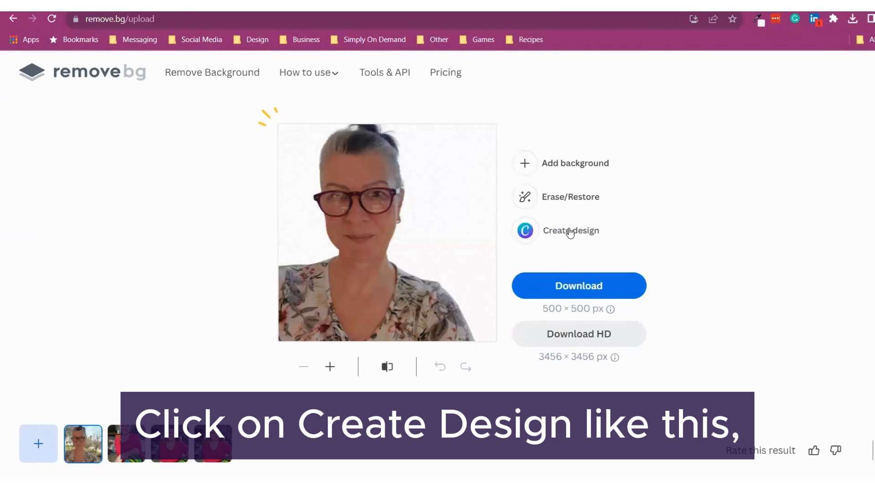
- Send the portrait cutout to Canva again as a free design in a new tab
{"action": "left_click", "coordinate": [570, 230]}
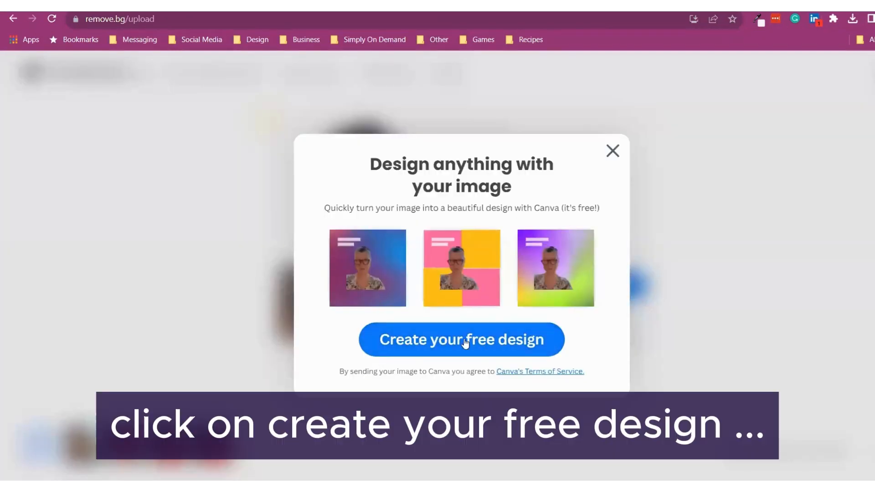
{"action": "left_click", "coordinate": [462, 339]}
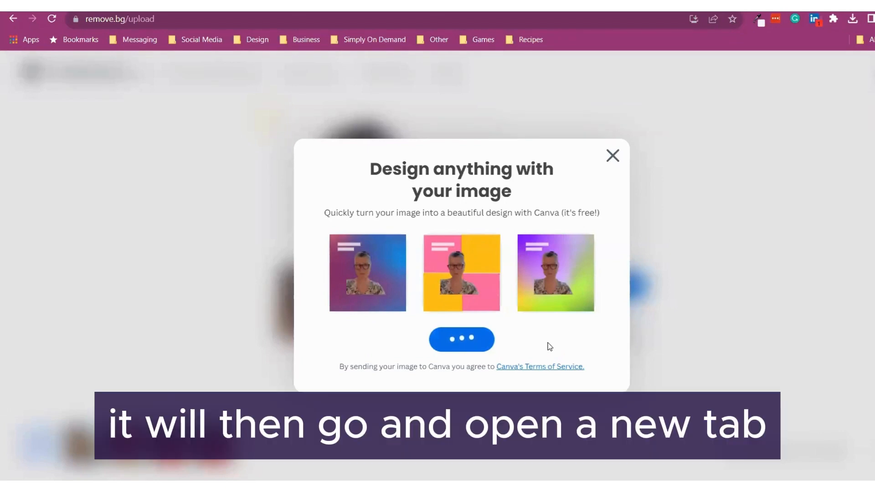
{"action": "left_click", "coordinate": [461, 339]}
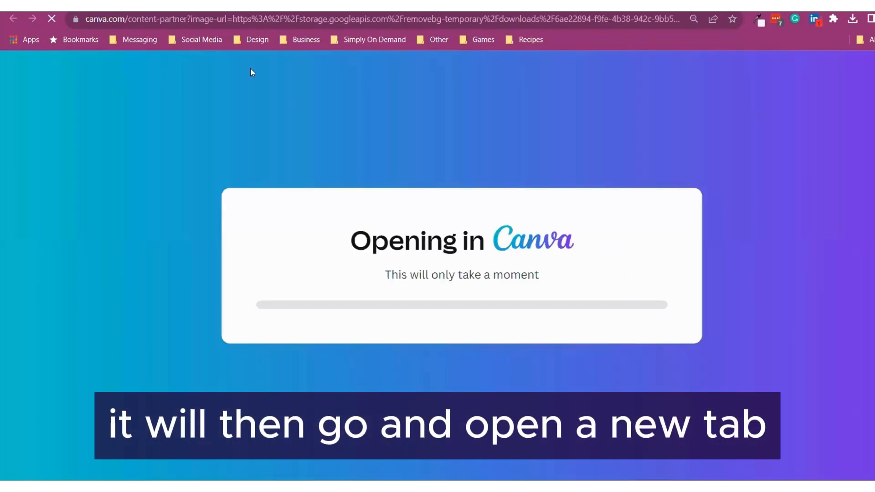